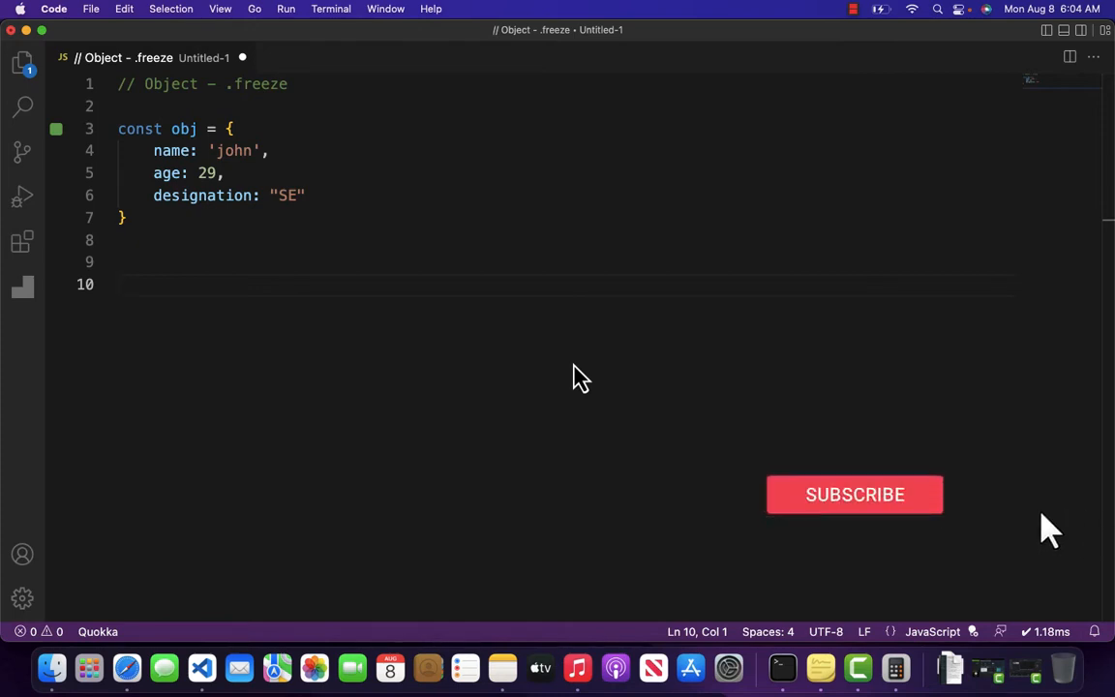
- Add a line calling Object.freeze(obj) below the object definition
{"action": "left_click", "coordinate": [856, 495]}
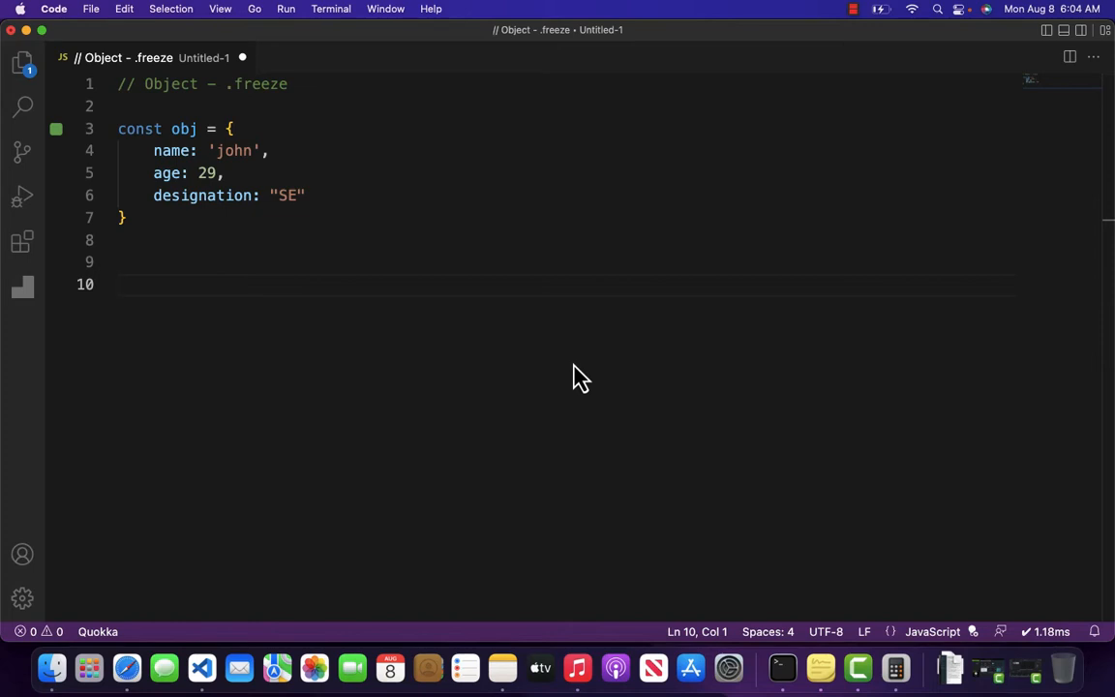
{"action": "type", "text": "O"}
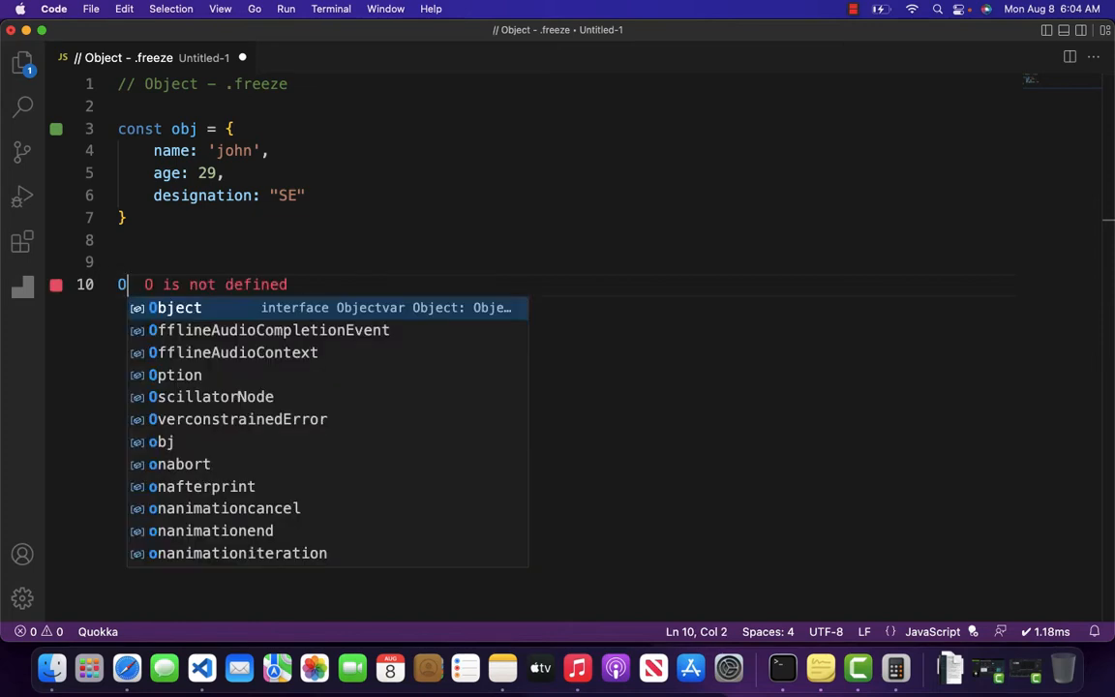
{"action": "type", "text": "bject.freeze("}
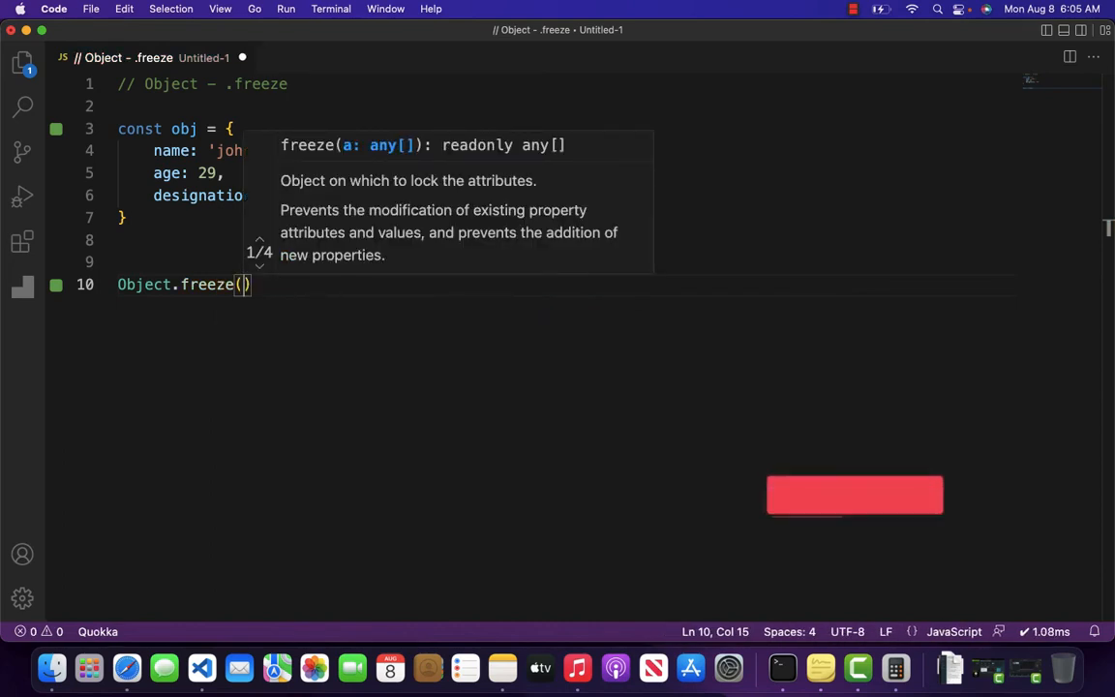
{"action": "mouse_move", "coordinate": [870, 518]}
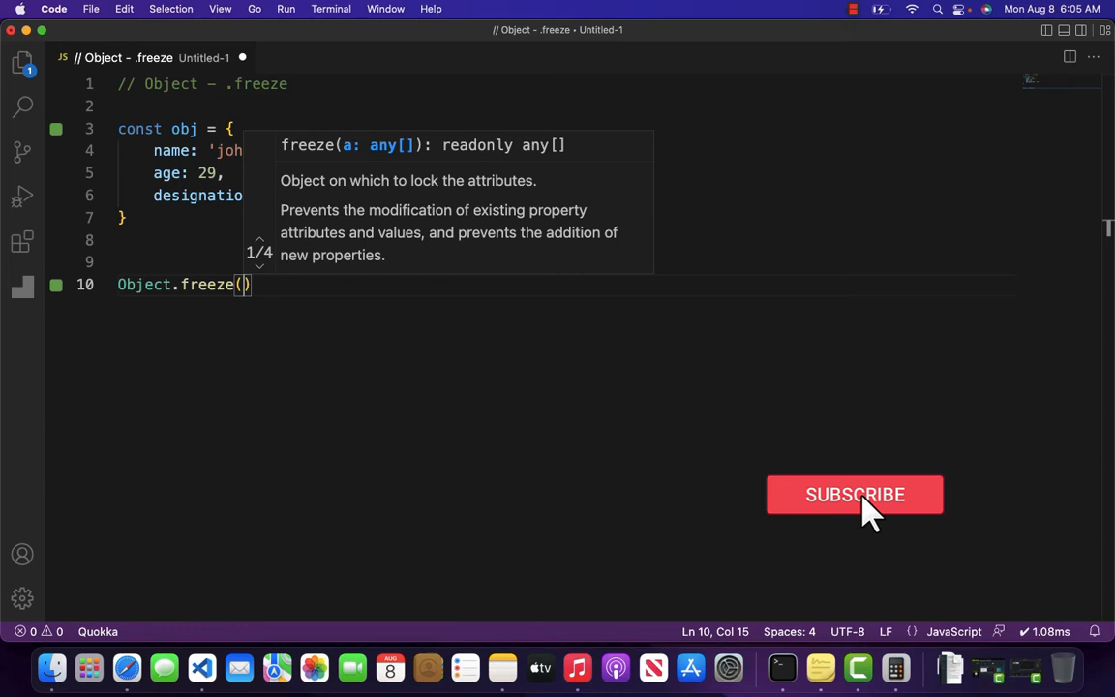
{"action": "type", "text": "obj"}
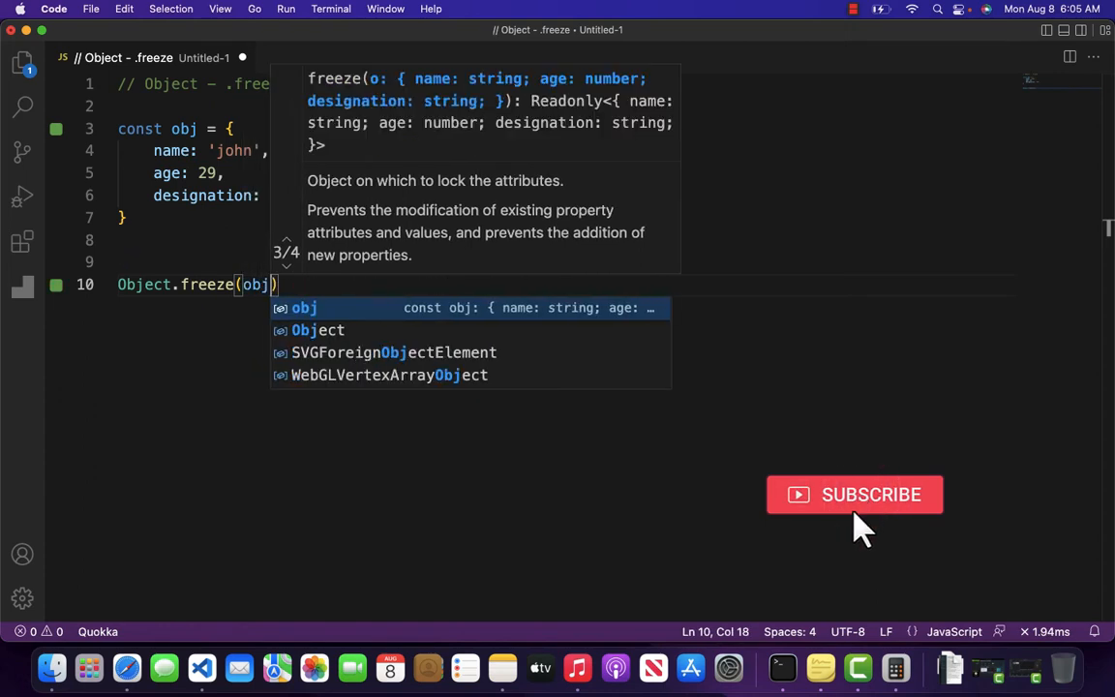
- Add a following line reassigning obj.name to "david"
{"action": "type", "text": "o"}
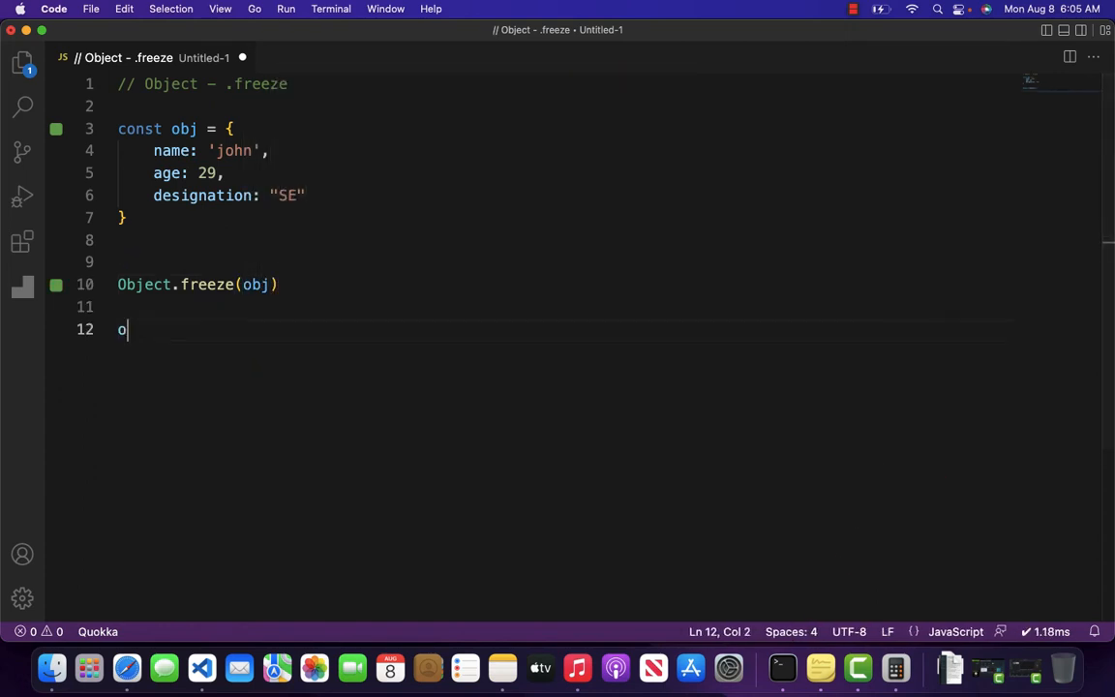
{"action": "type", "text": "bj.name ="}
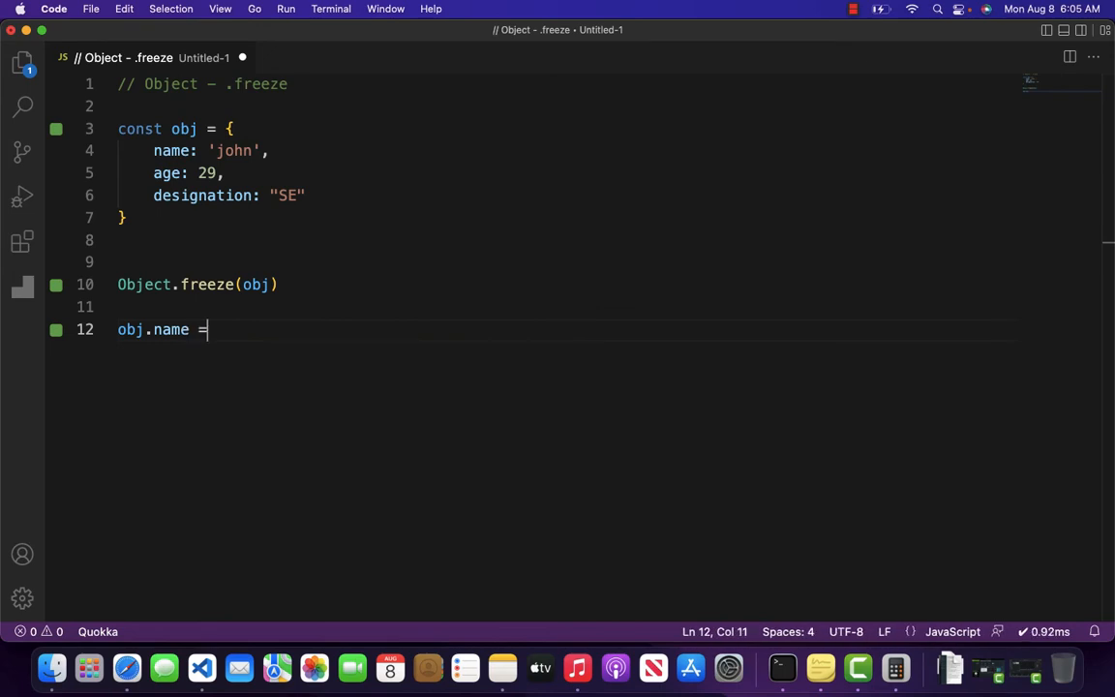
{"action": "type", "text": "\"david"}
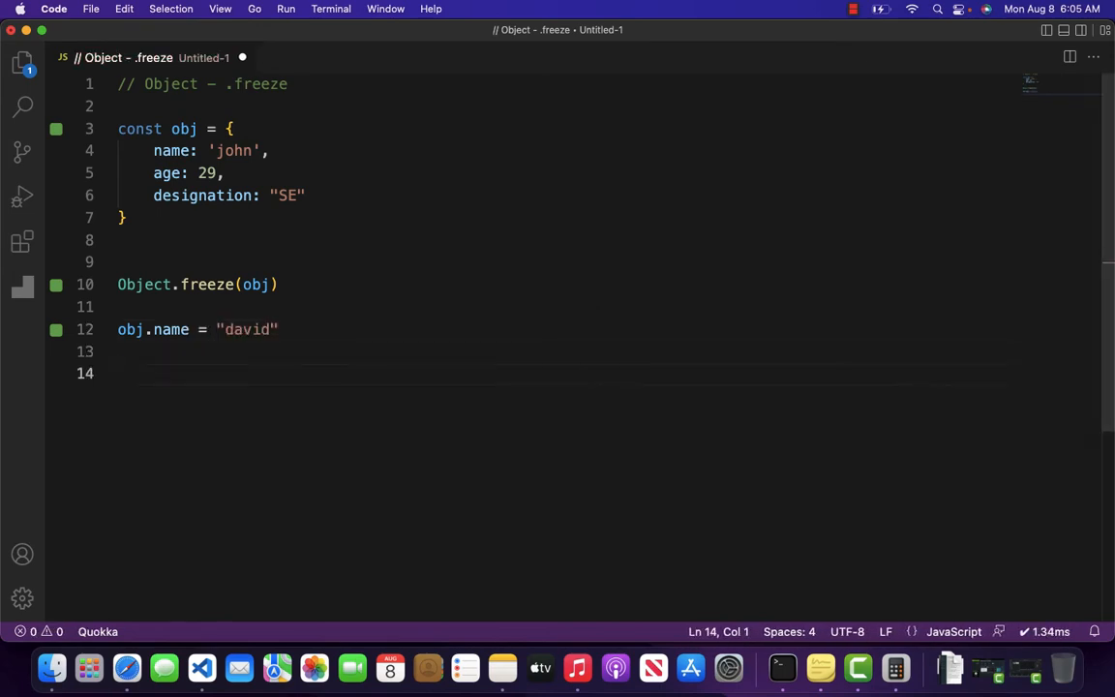
- Log obj with console.log(obj); Quokka still shows name 'john' and no testing property
{"action": "type", "text": "console.log"}
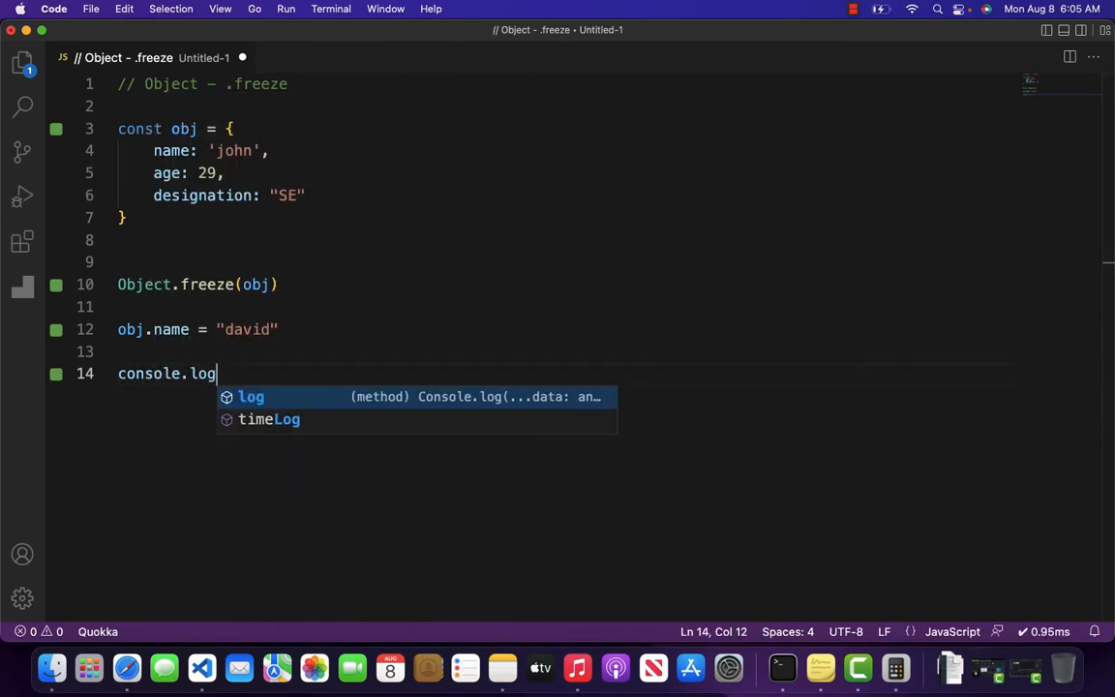
{"action": "type", "text": "(obj)"}
{"action": "type", "text": "obj.testing = \"testing\""}
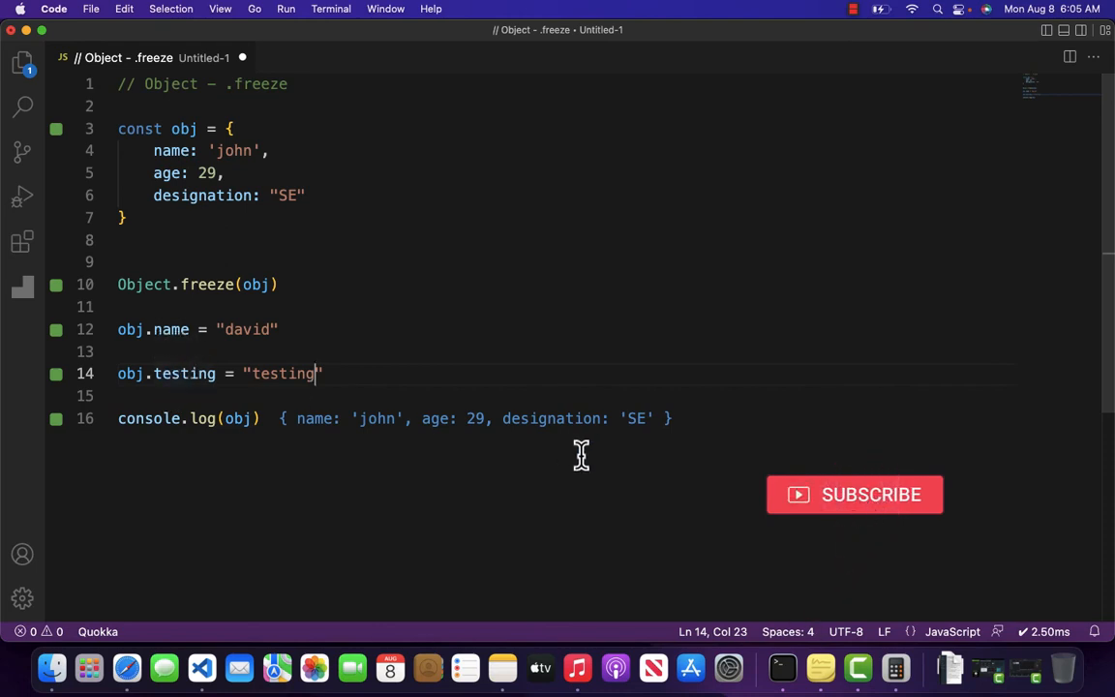
{"action": "mouse_move", "coordinate": [526, 260]}
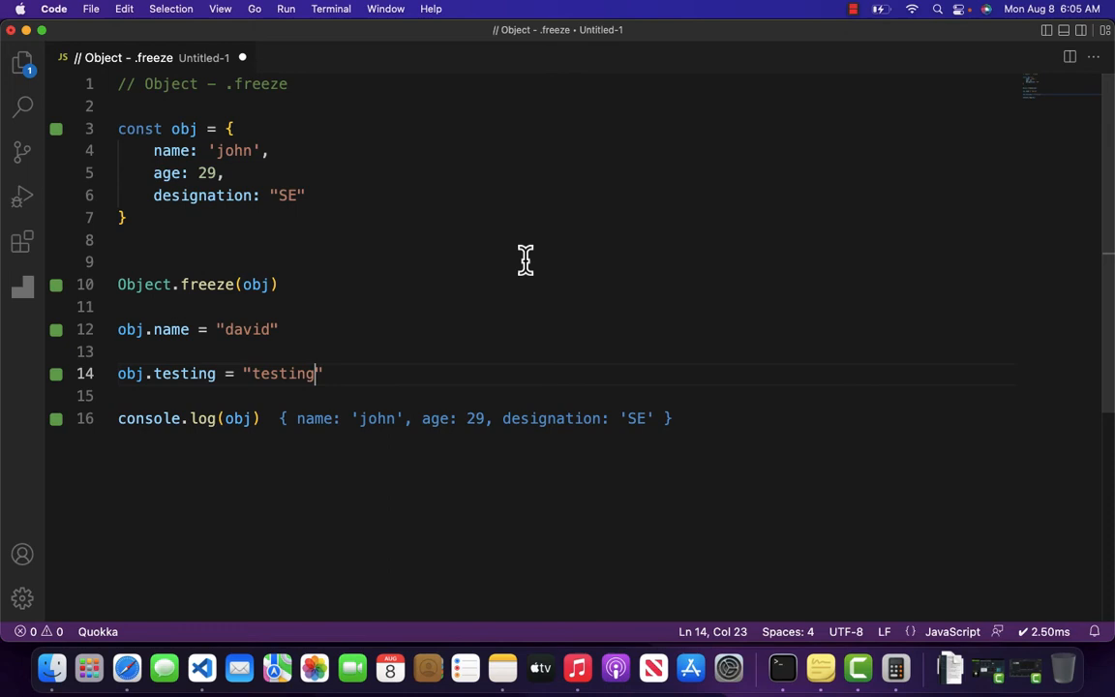
- Comment out the Object.freeze(obj) line with //, so the output shows name 'david' and testing
{"action": "left_click", "coordinate": [282, 283]}
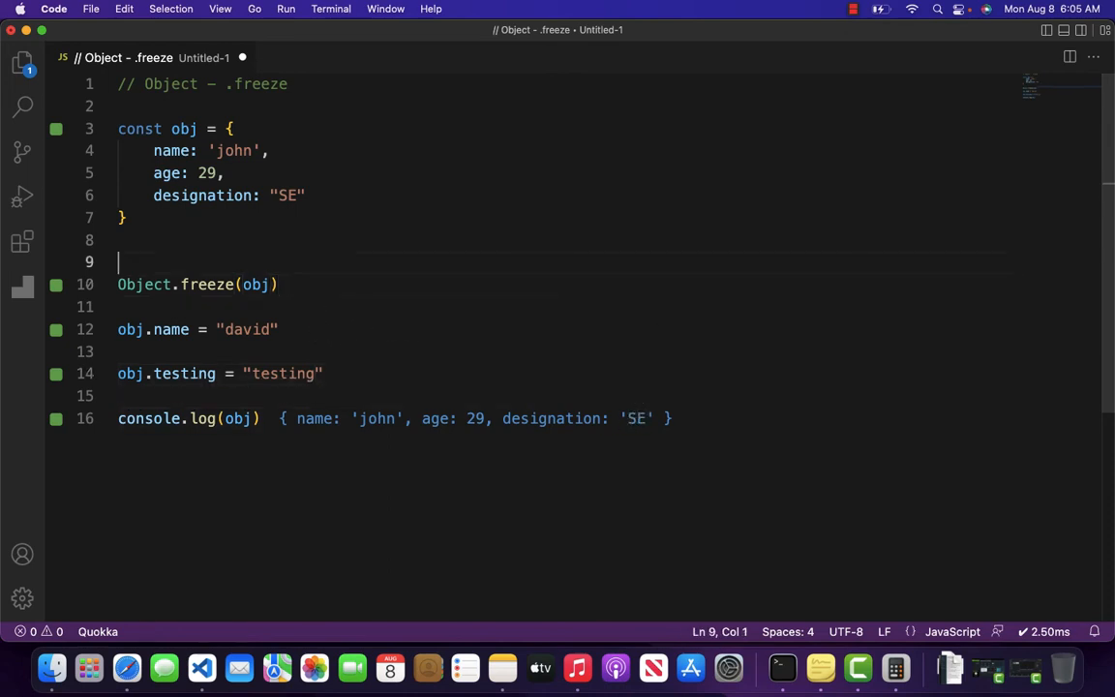
{"action": "type", "text": "//"}
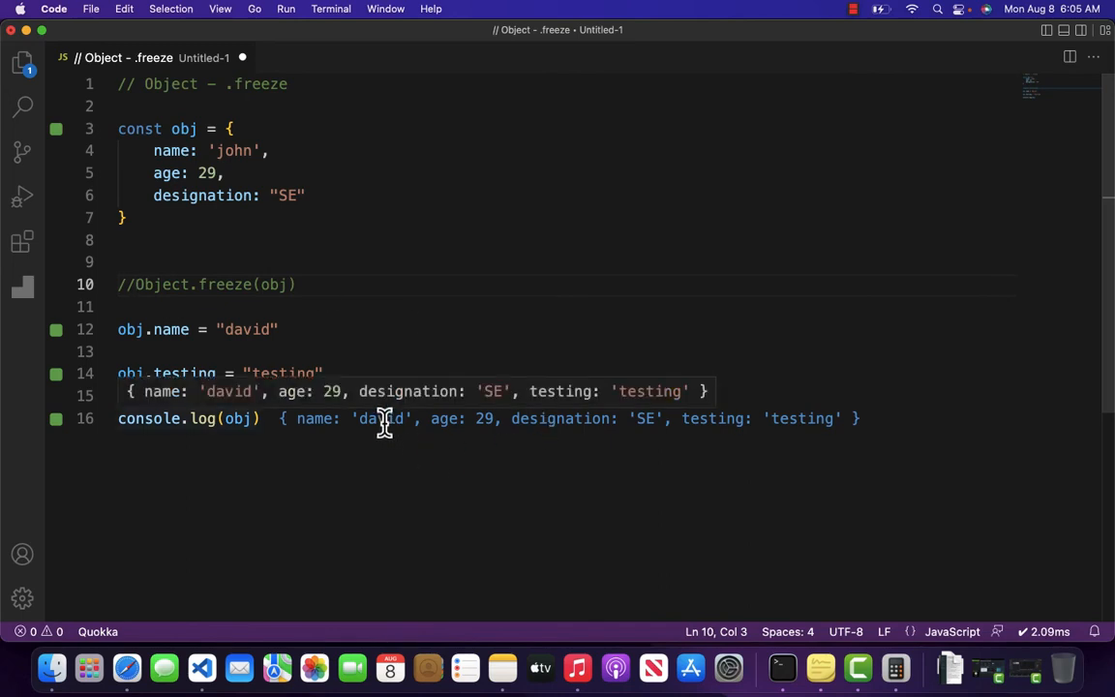
{"action": "mouse_move", "coordinate": [755, 418]}
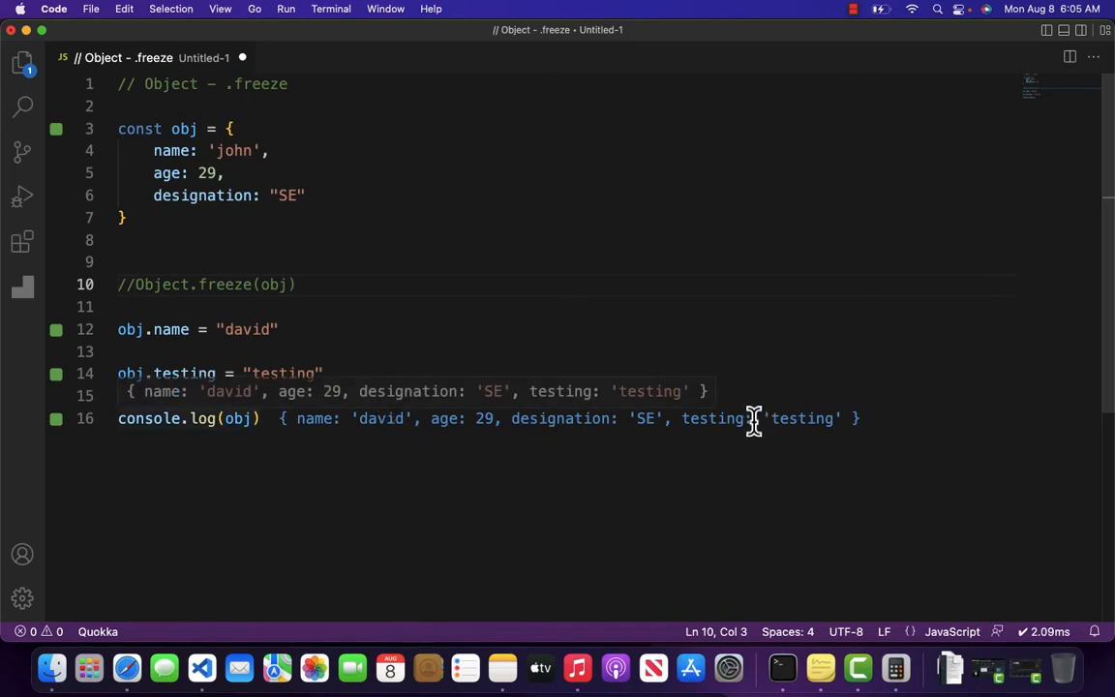